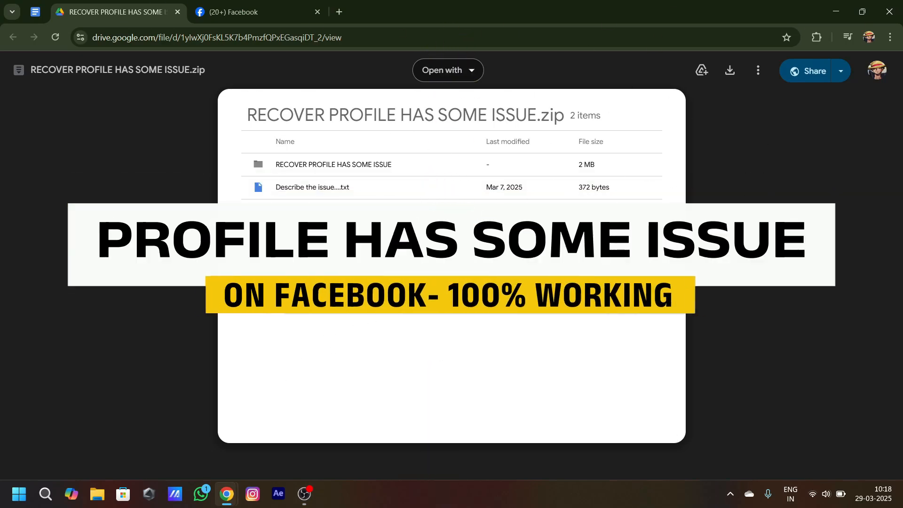
# Download the recovery zip from Google Drive and show it in its Downloads folder
pyautogui.click(257, 11)
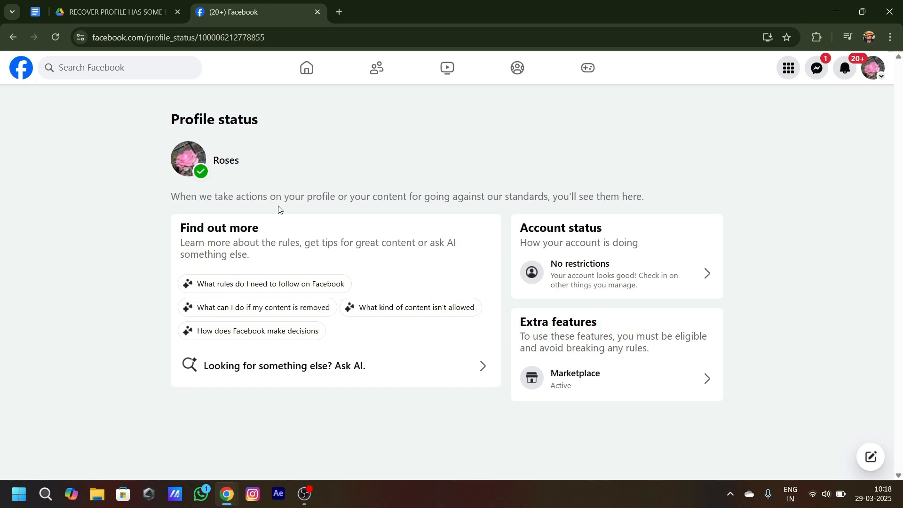
pyautogui.moveTo(230, 172)
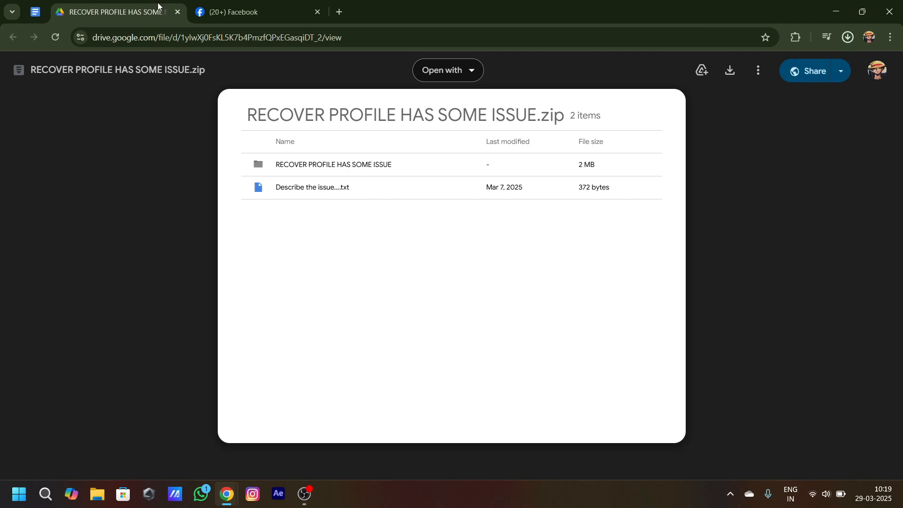
pyautogui.click(729, 70)
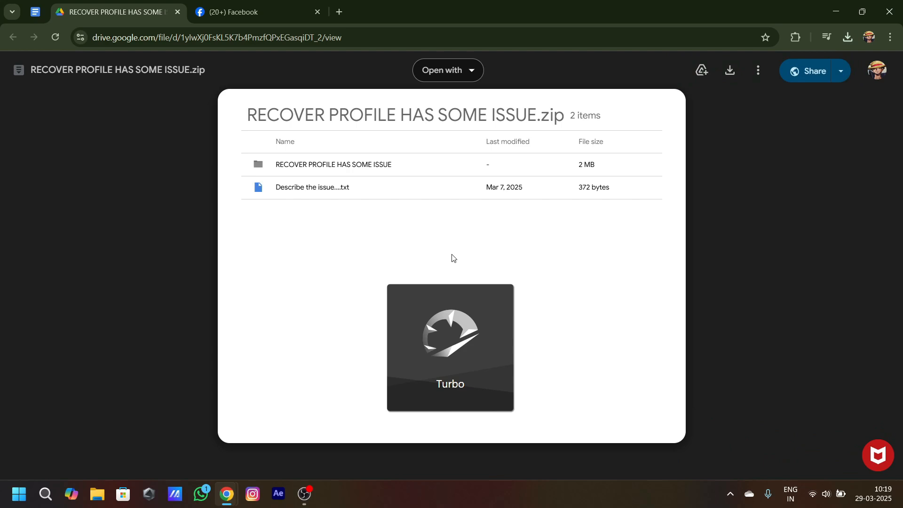
pyautogui.click(848, 37)
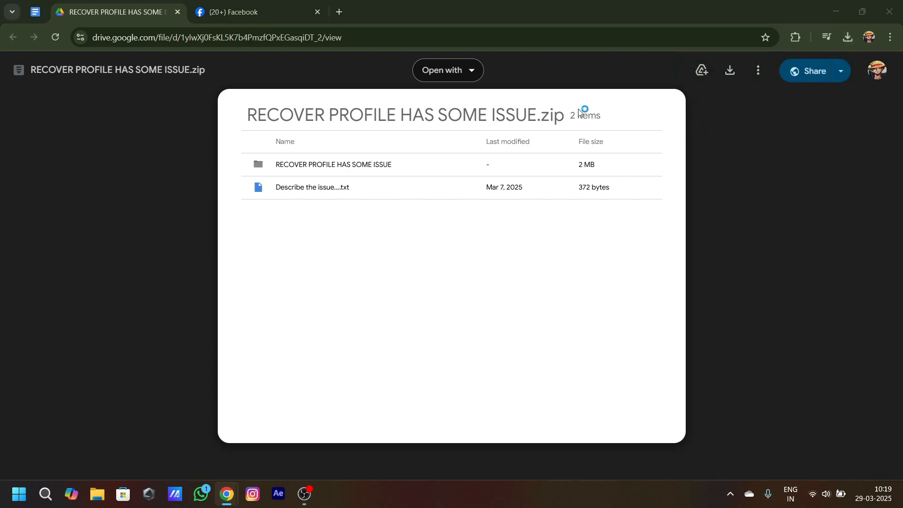
pyautogui.click(97, 497)
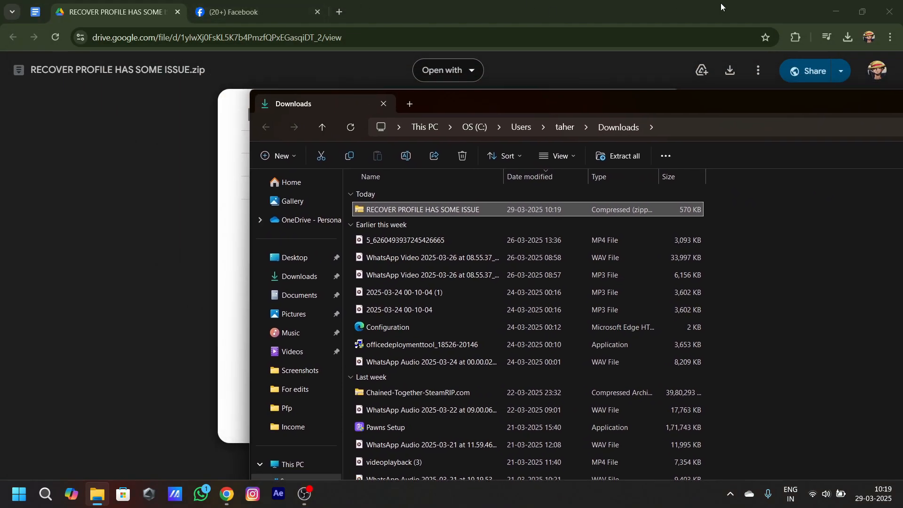
# Open the Manage Extensions page from Chrome's three-dot menu
pyautogui.click(888, 37)
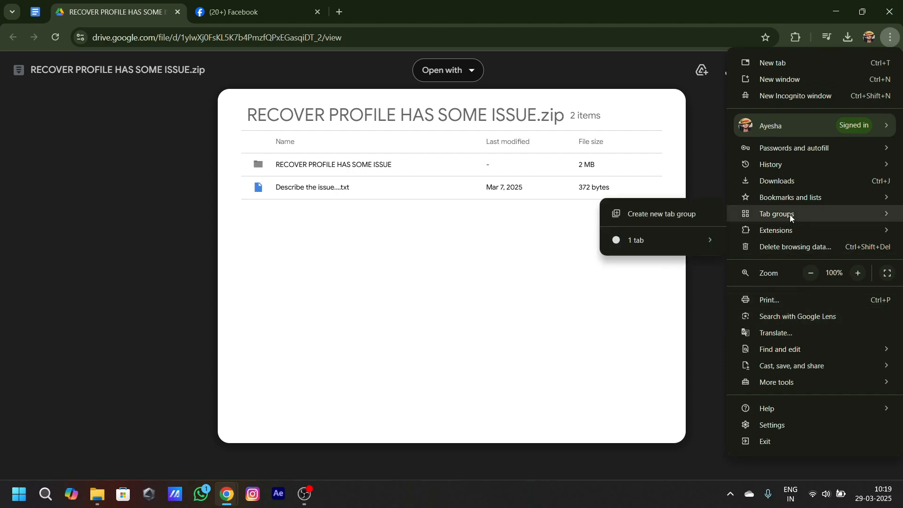
pyautogui.moveTo(811, 211)
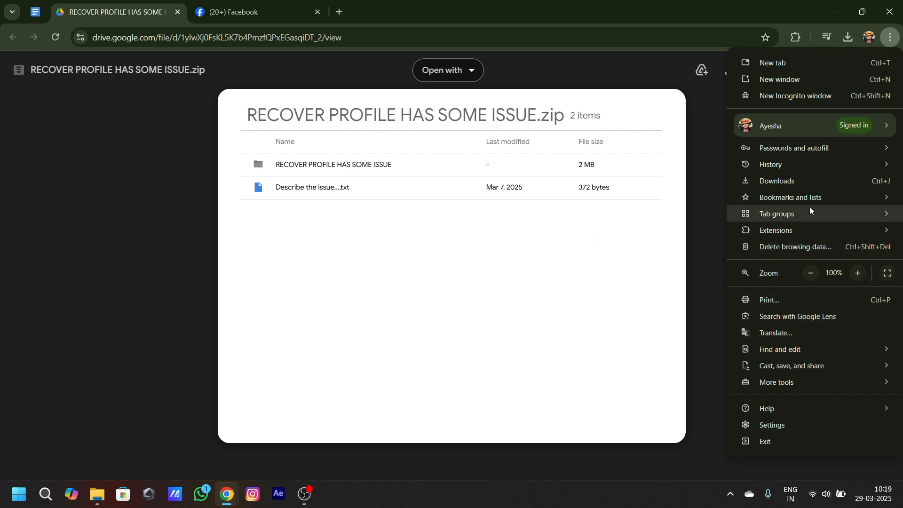
pyautogui.moveTo(811, 231)
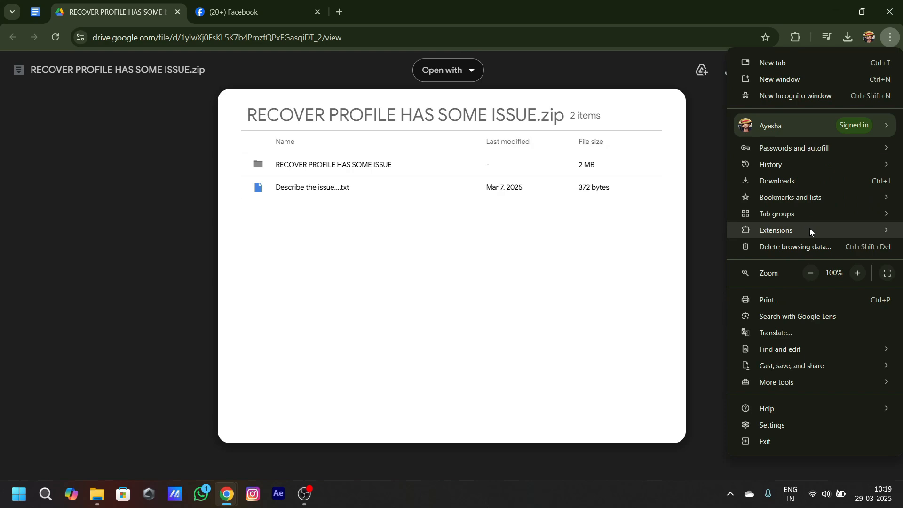
pyautogui.click(776, 230)
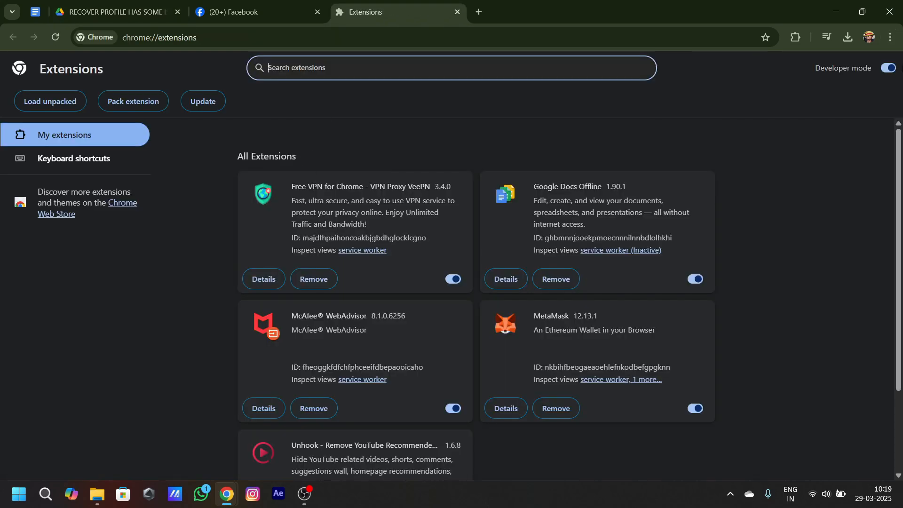
pyautogui.moveTo(849, 69)
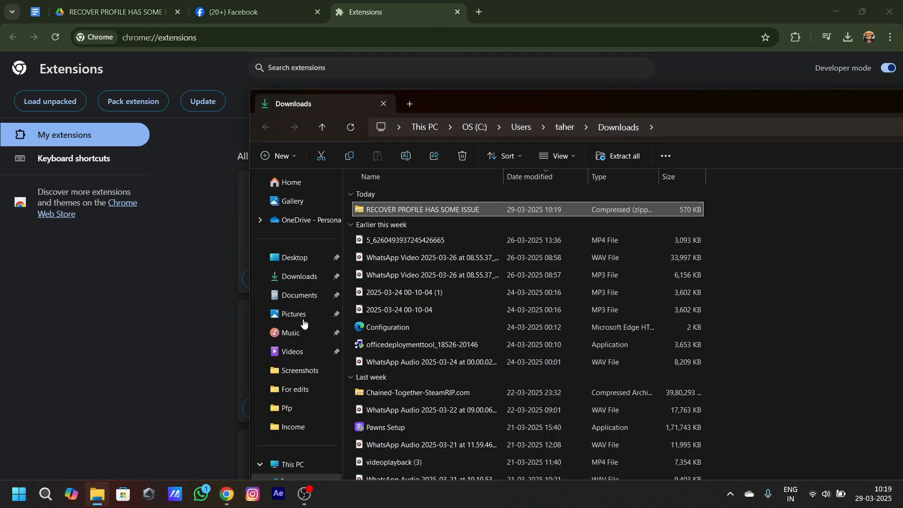
# Extract All from the downloaded recovery zip into the Downloads folder
pyautogui.rightClick(424, 209)
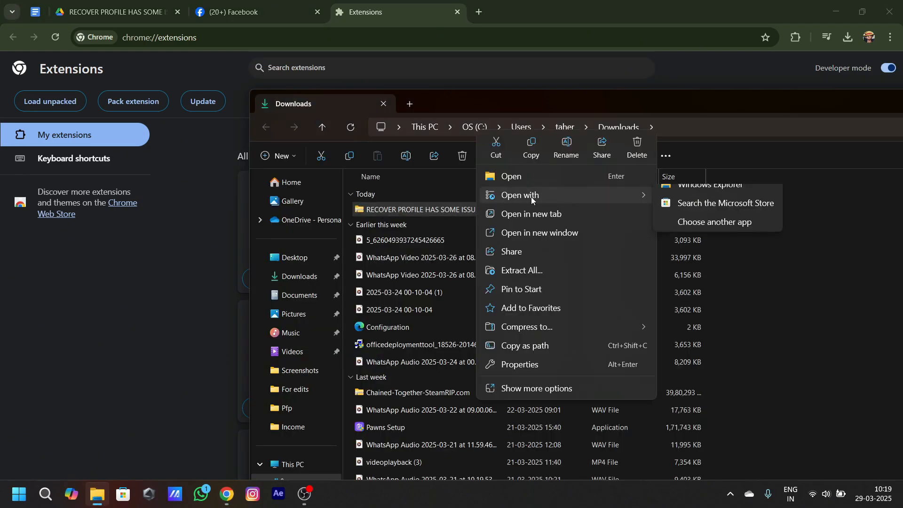
pyautogui.click(522, 271)
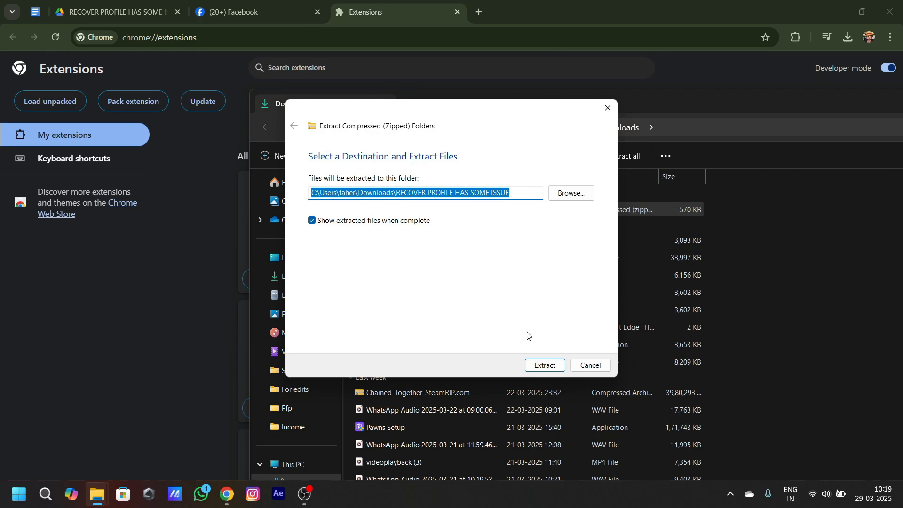
pyautogui.click(544, 365)
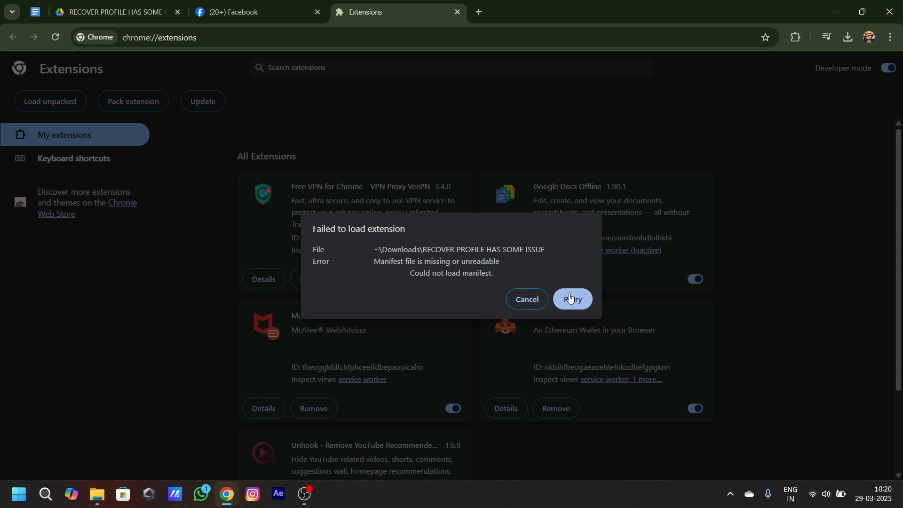
# Retry loading the unpacked RECOVER PROFILE HAS SOME ISSUE extension and close DevTools
pyautogui.click(525, 300)
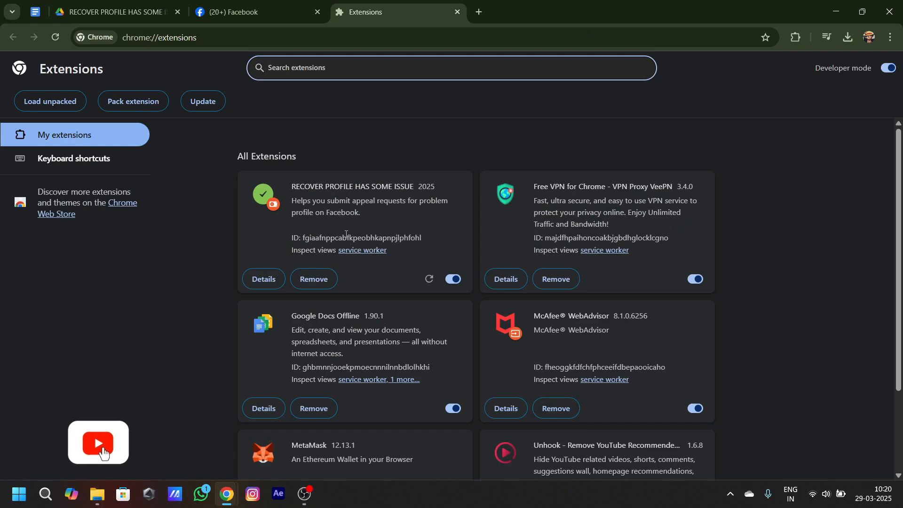
pyautogui.scroll(-3)
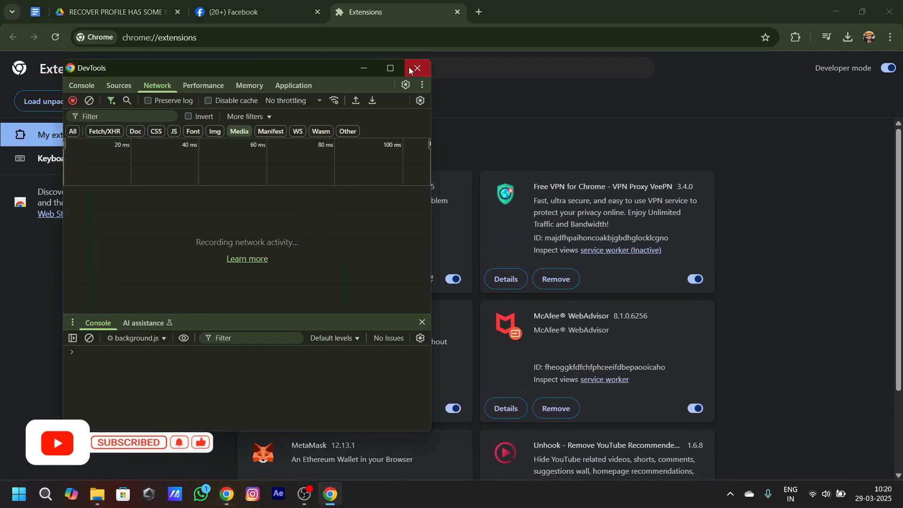
pyautogui.click(416, 68)
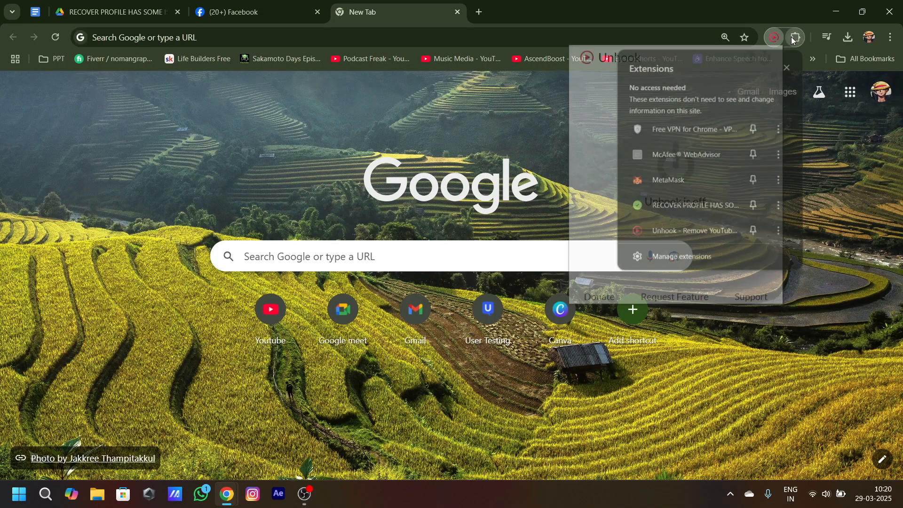
# Close the empty new tab and dismiss the Confirm your password dialog on the recovery form
pyautogui.click(467, 11)
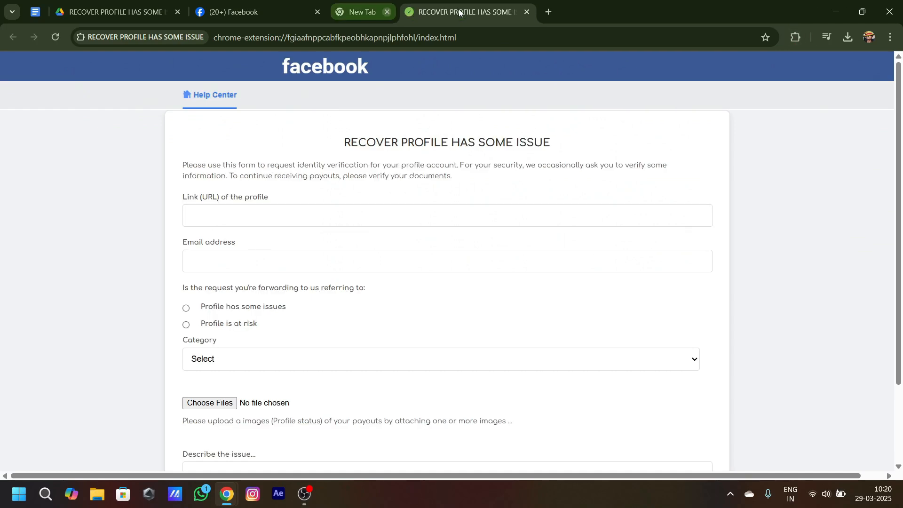
pyautogui.click(387, 12)
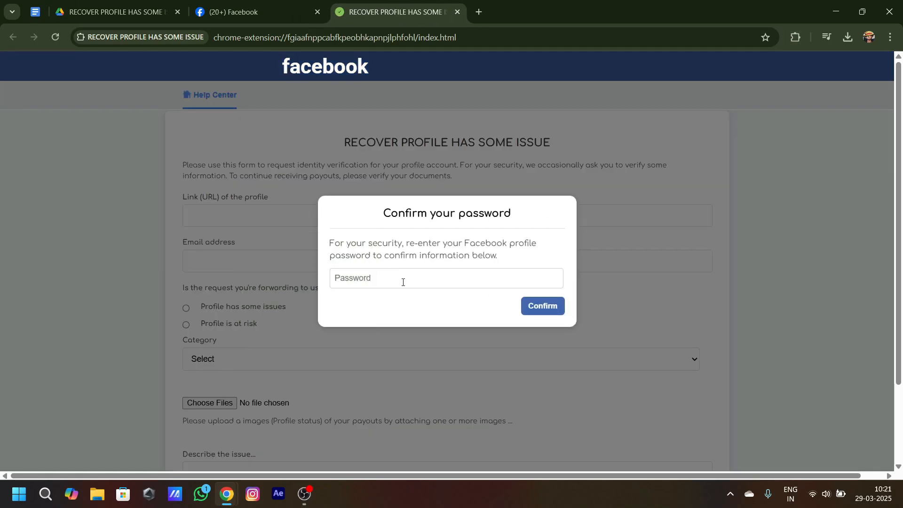
pyautogui.click(446, 277)
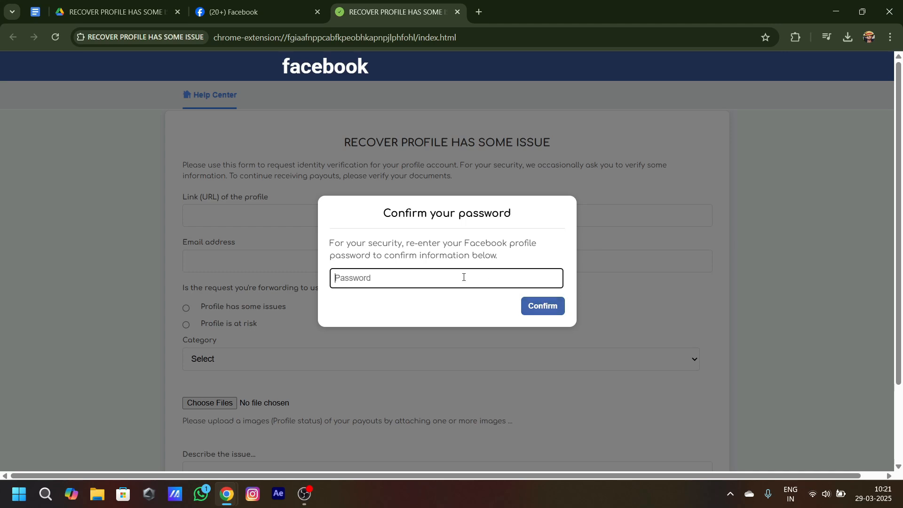
pyautogui.click(542, 306)
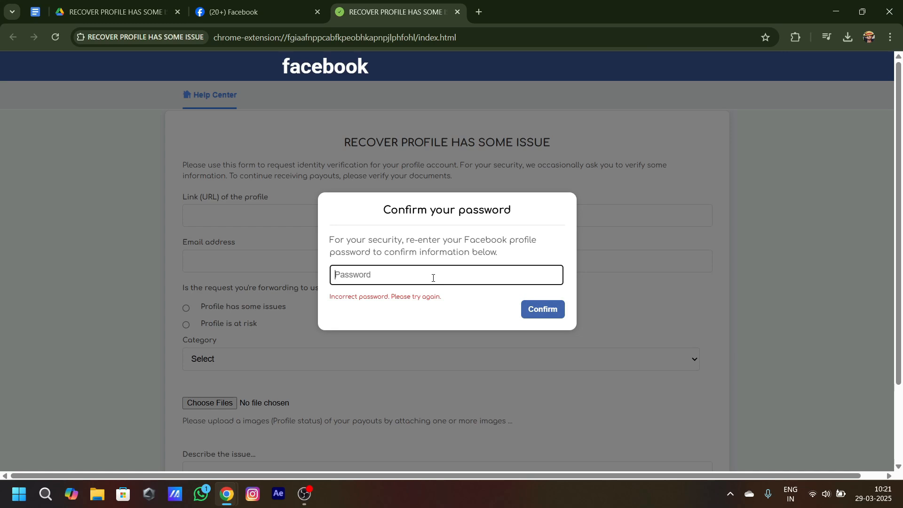
pyautogui.click(542, 309)
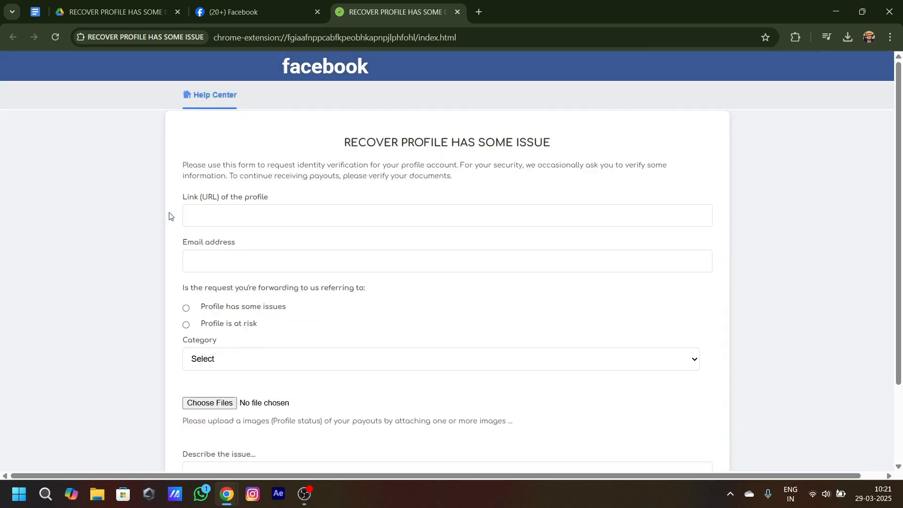
# Select 'Profile has some issues' with category Other, then return to the Facebook status page
pyautogui.click(254, 12)
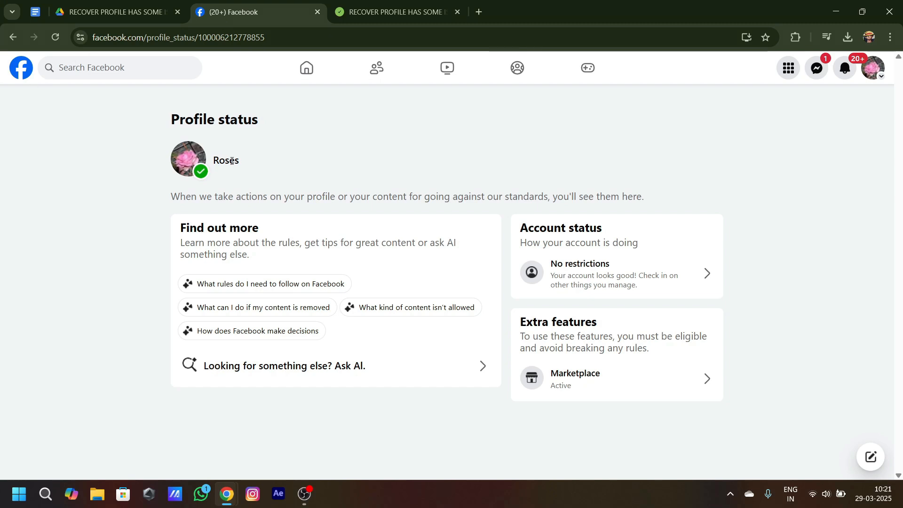
pyautogui.click(395, 11)
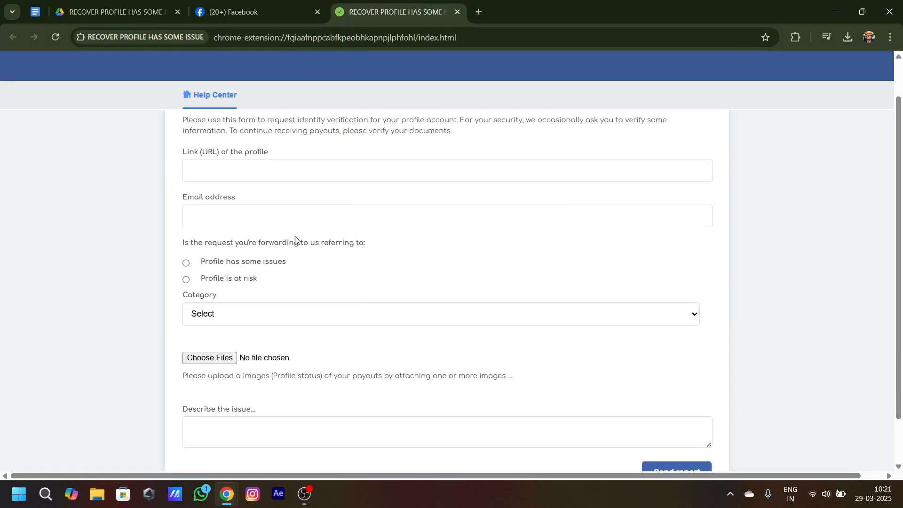
pyautogui.click(186, 248)
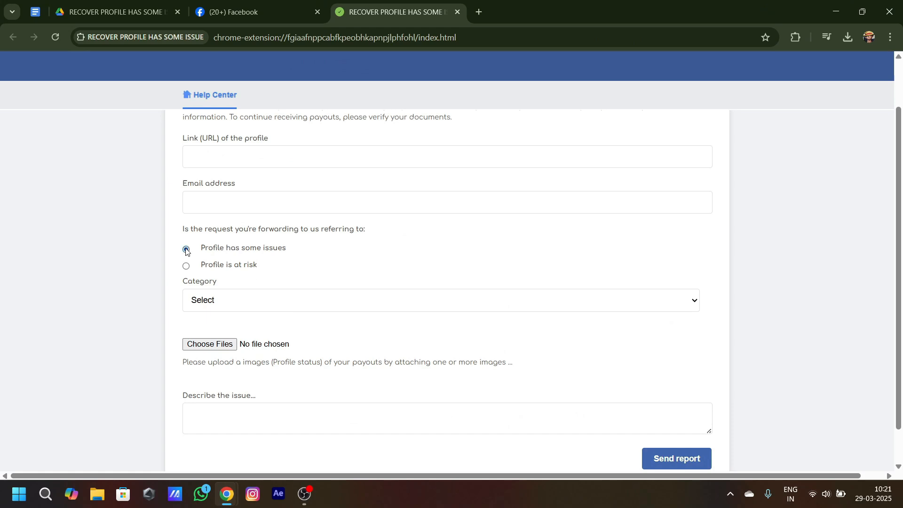
pyautogui.click(441, 300)
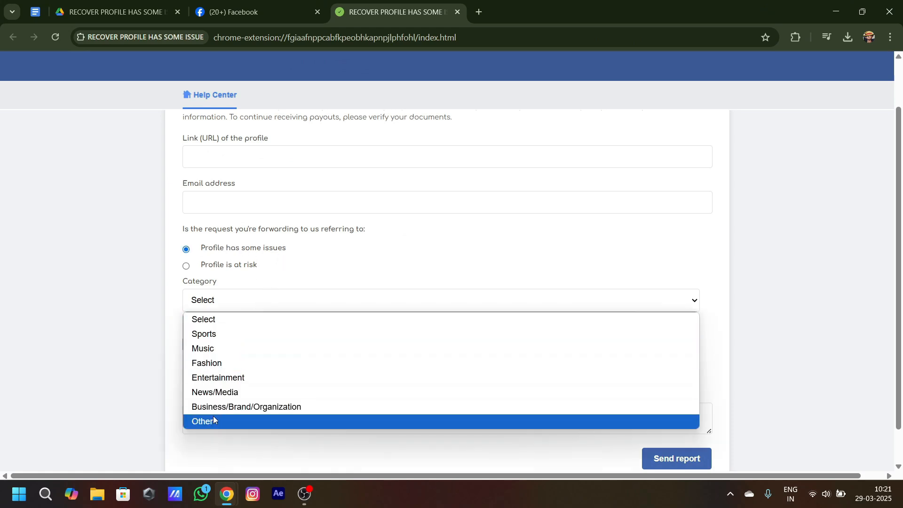
pyautogui.click(203, 421)
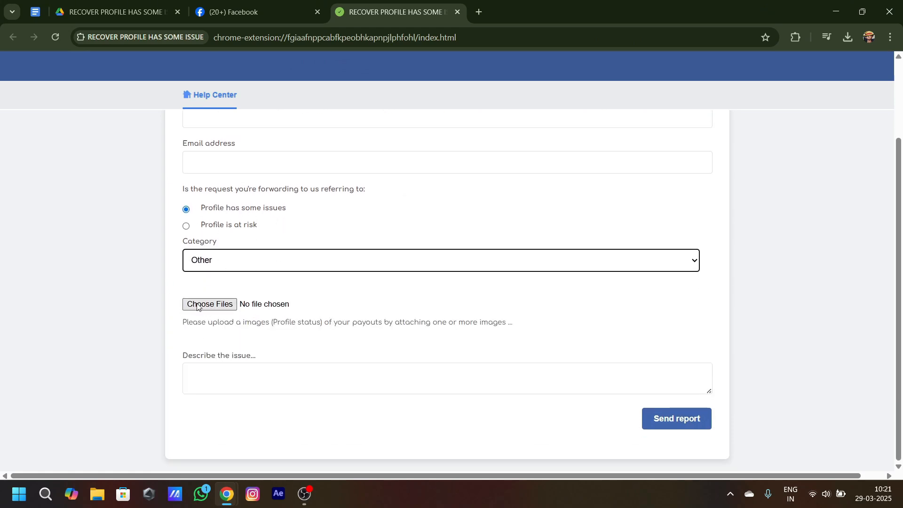
pyautogui.click(242, 11)
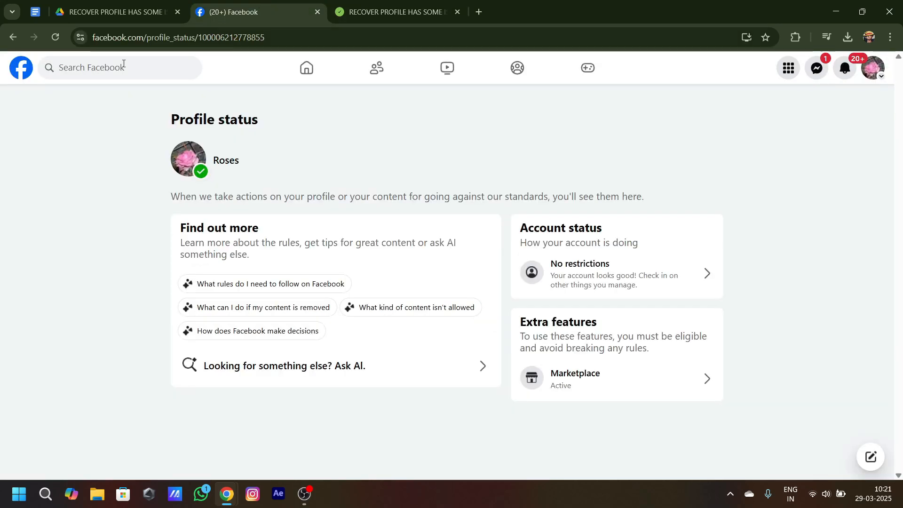
pyautogui.moveTo(102, 219)
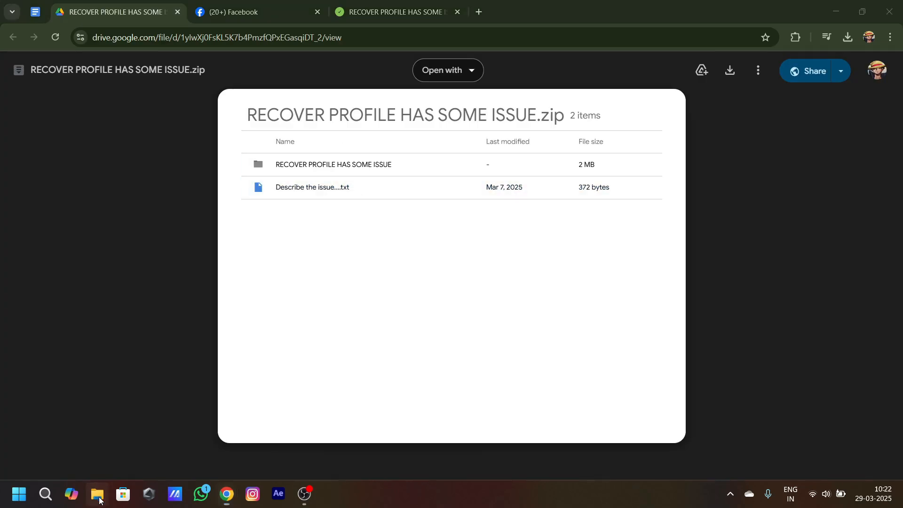
# Open 'Describe the issue....txt' from the RECOVER PROFILE HAS SOME ISSUE folder in File Explorer
pyautogui.click(98, 496)
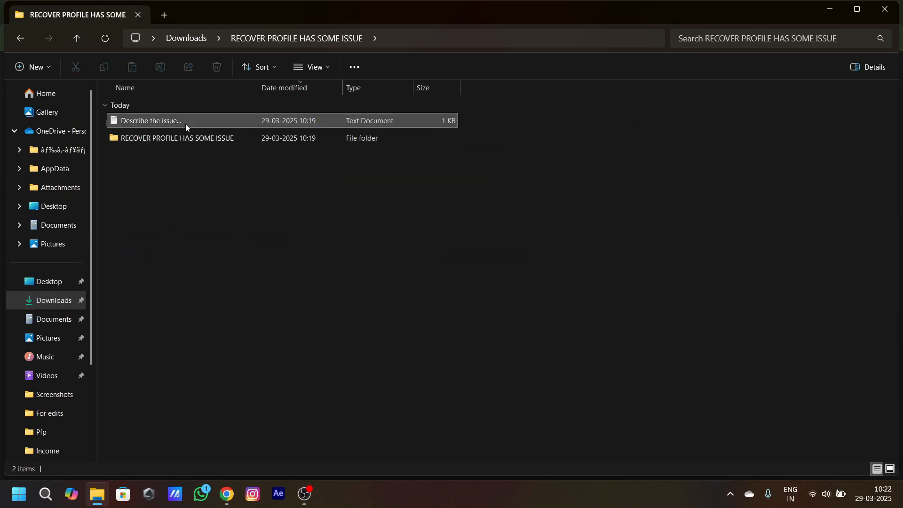
pyautogui.doubleClick(149, 121)
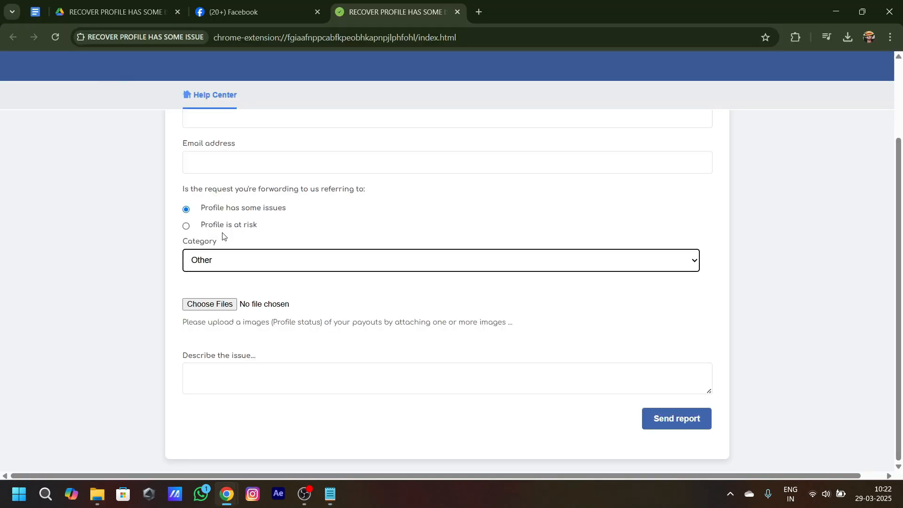
# Enter the appeal text 'Thank you for your support from the Facebook team.' and send the report
pyautogui.write('Thank you for your support from the Facebook team.')
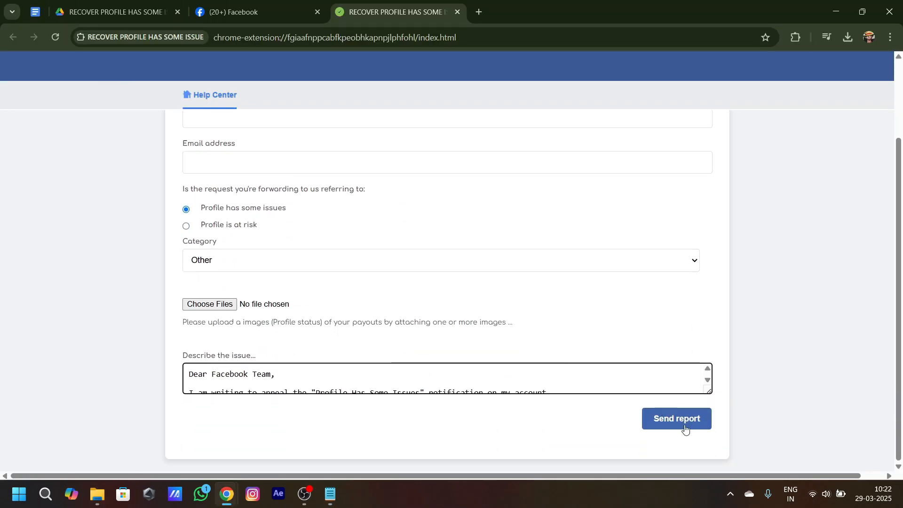
pyautogui.click(675, 419)
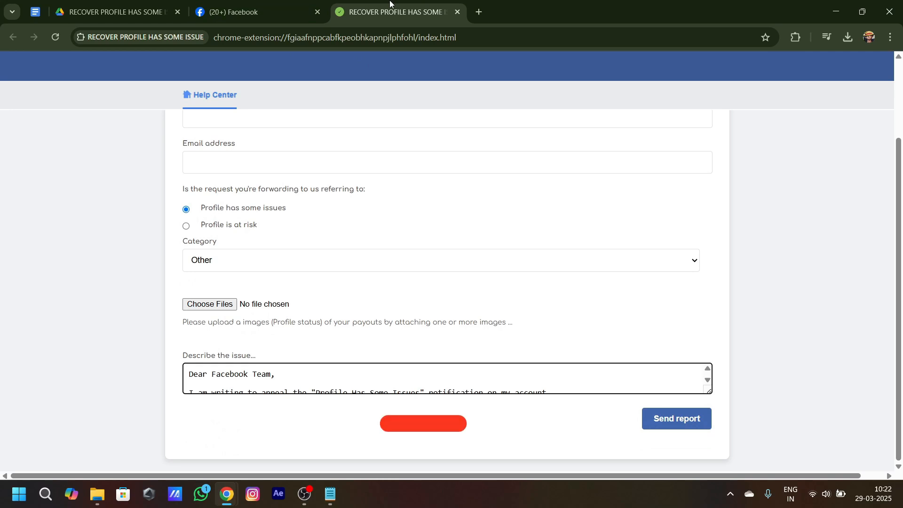